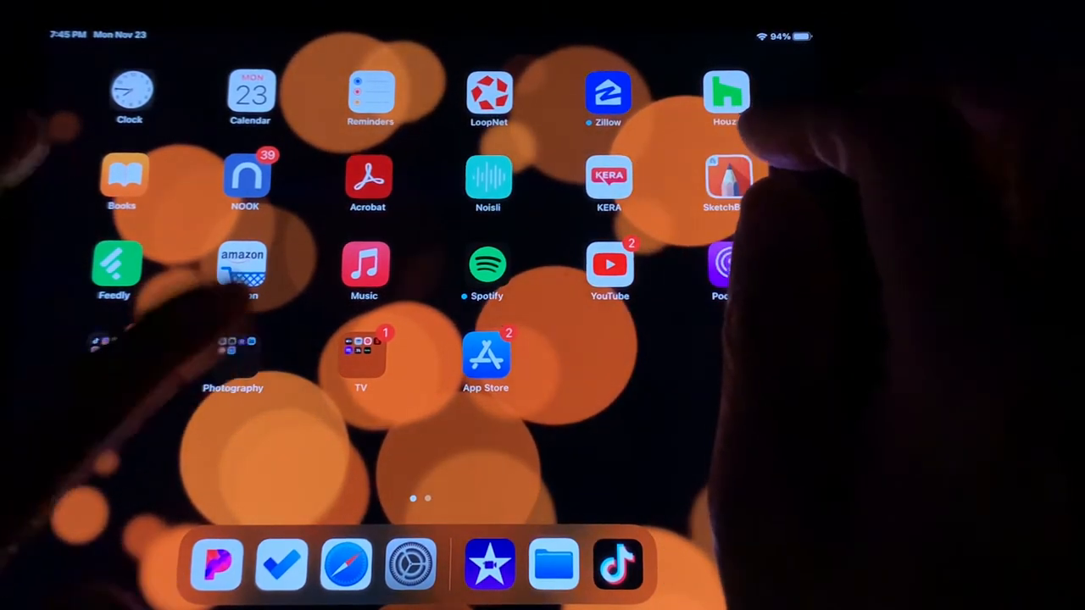
# Step: Launch the Files app from the Dock
pyautogui.click(555, 562)
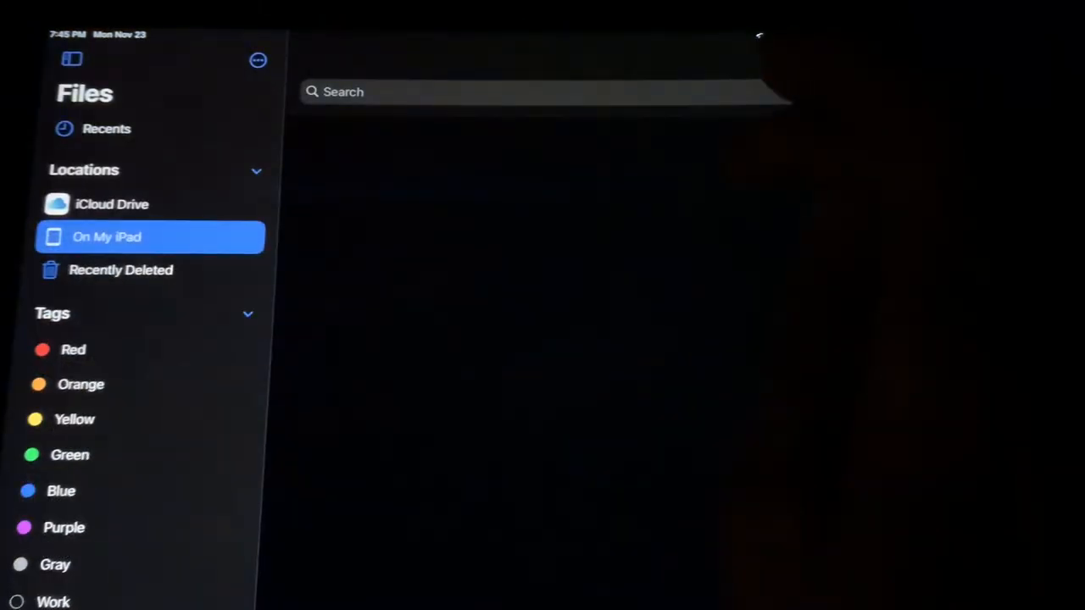
# Step: Browse the On My iPad folder list down to the empty MYIMovie folder
pyautogui.click(109, 237)
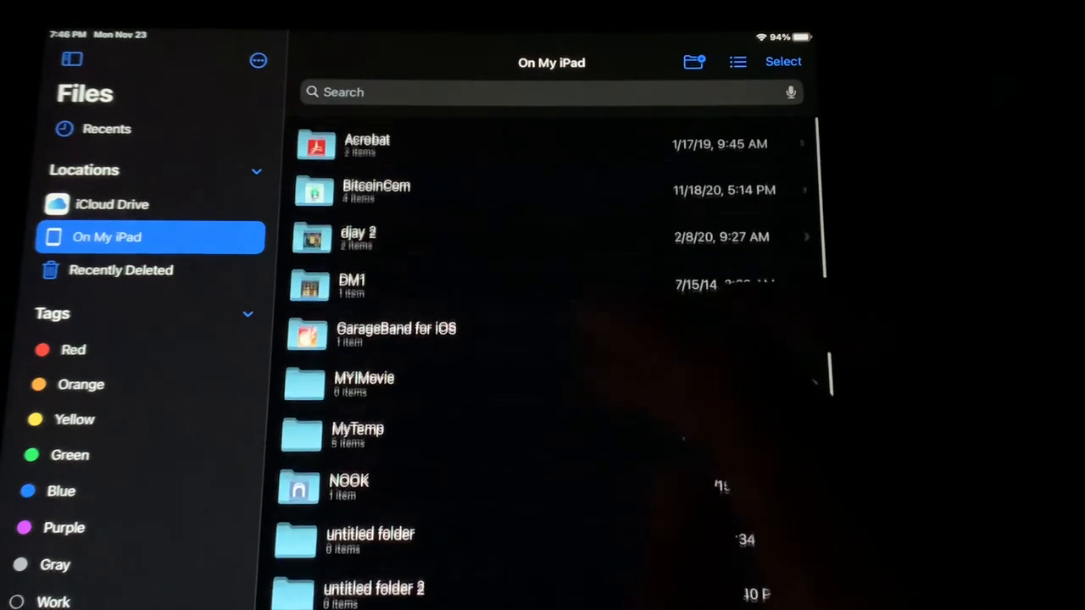
pyautogui.scroll(-3)
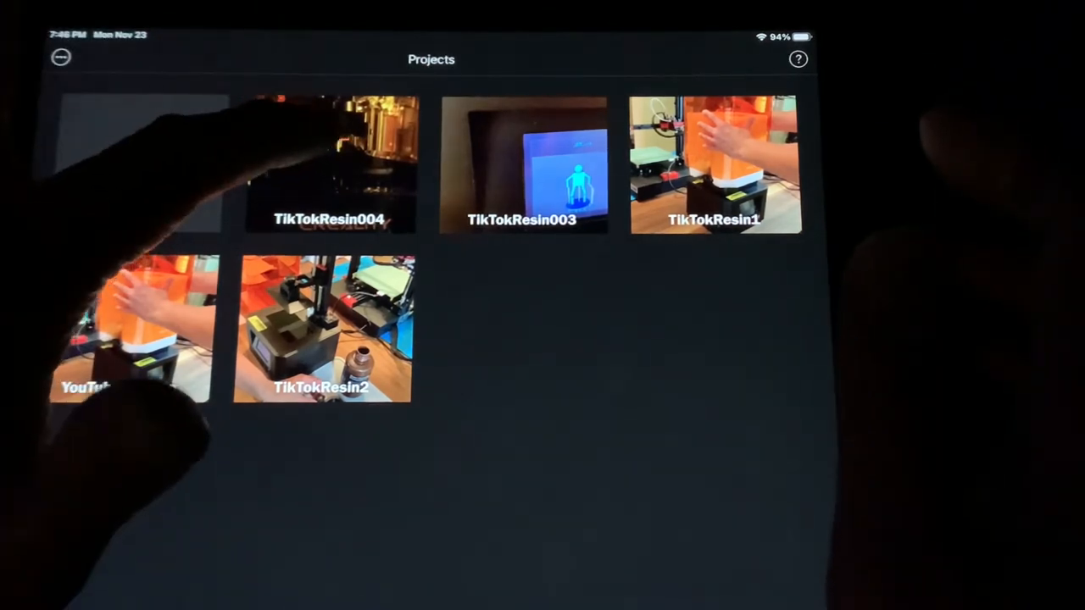
# Step: Set TikTokResin004's share type to Project rather than Video in its share options
pyautogui.click(346, 162)
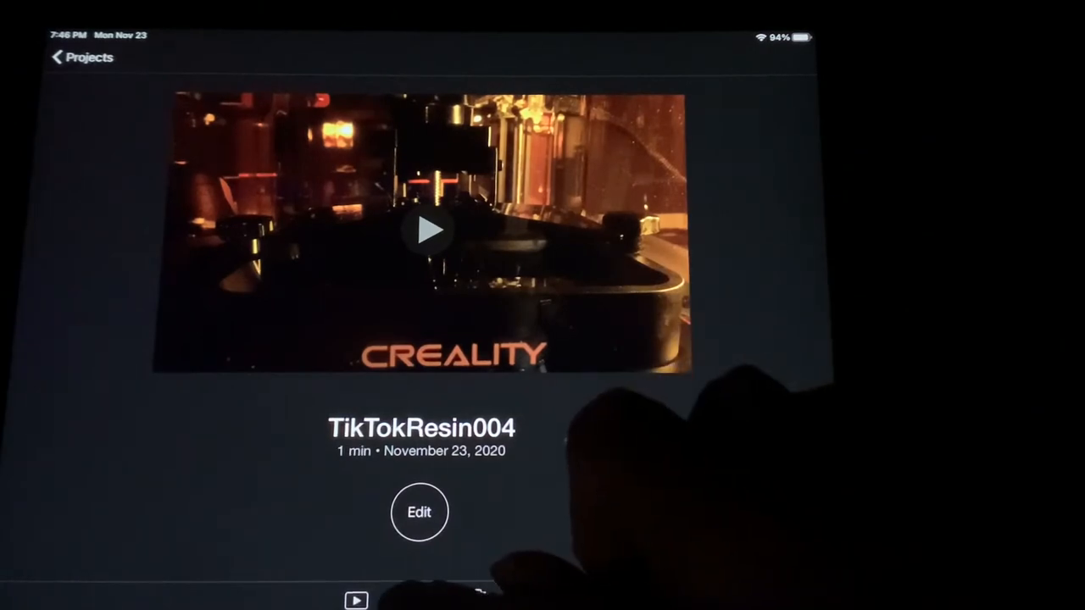
pyautogui.click(417, 599)
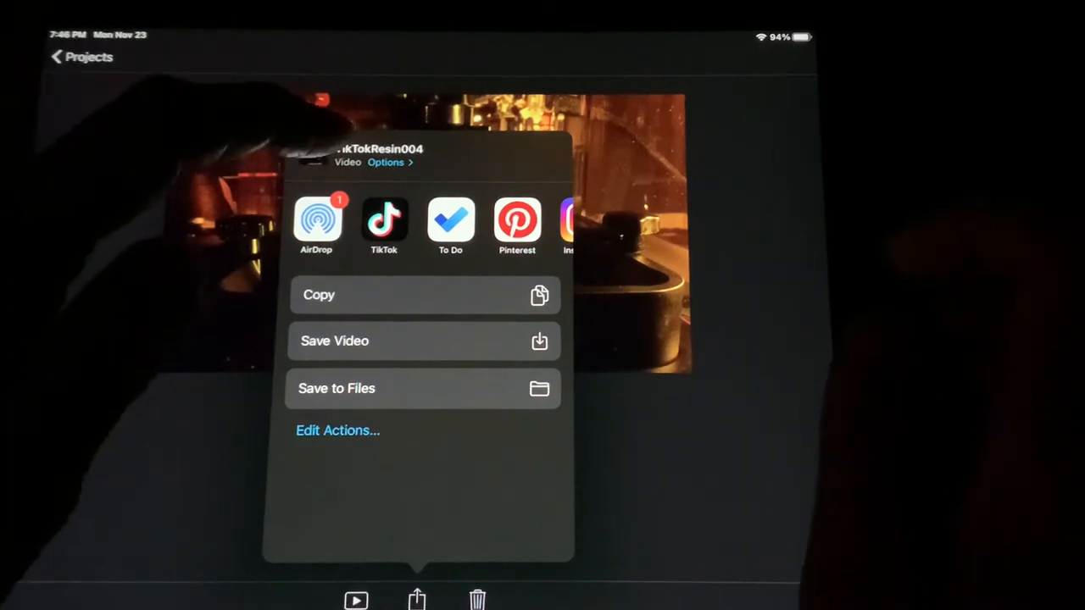
pyautogui.click(386, 163)
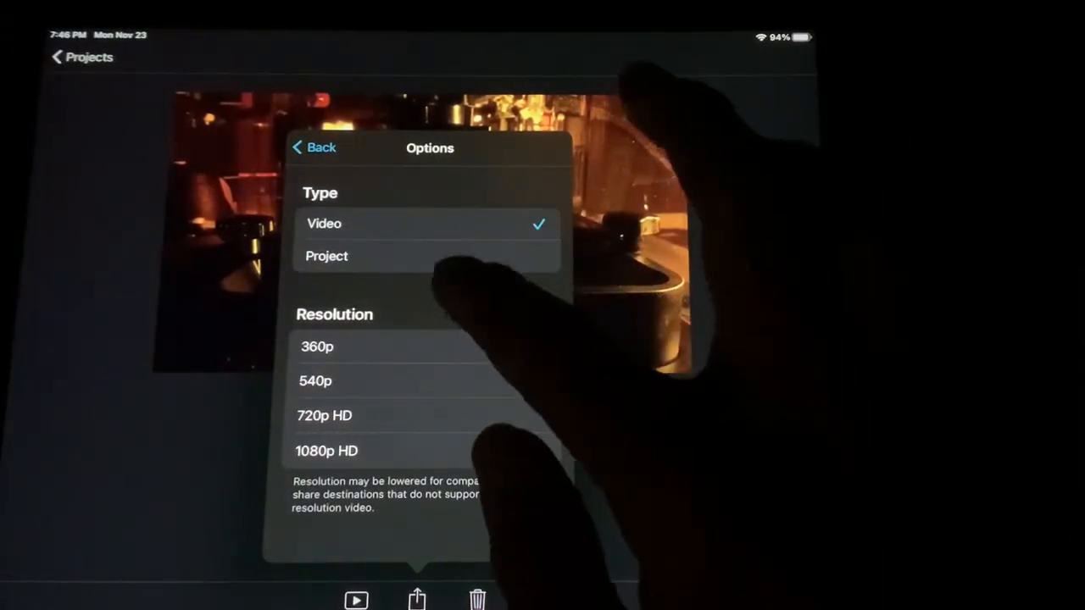
pyautogui.click(326, 256)
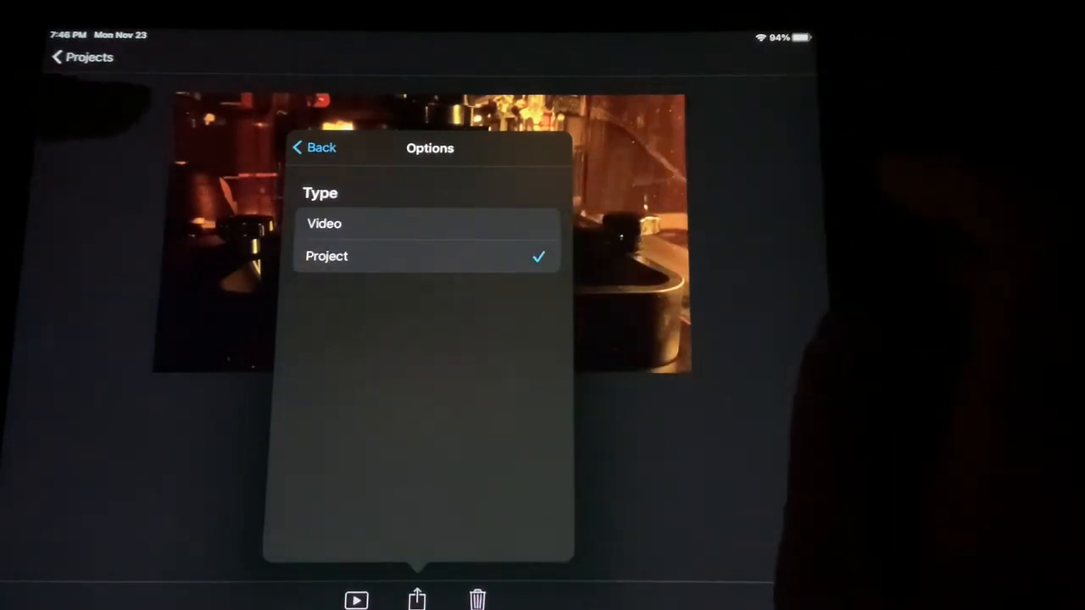
pyautogui.click(315, 148)
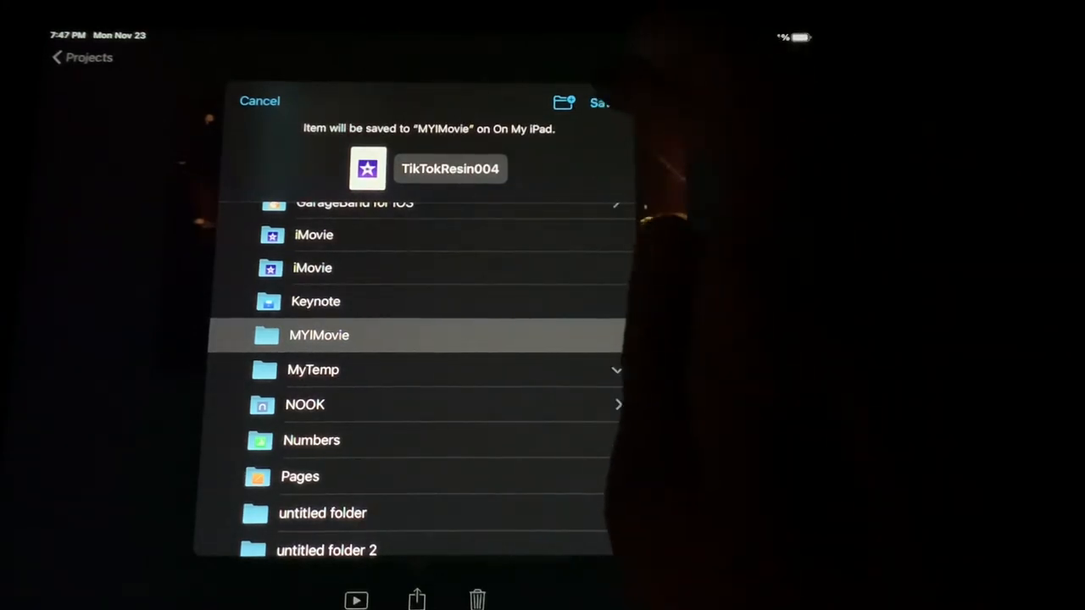
# Step: Save the TikTokResin004 project file into the MYIMovie folder on the iPad
pyautogui.click(597, 104)
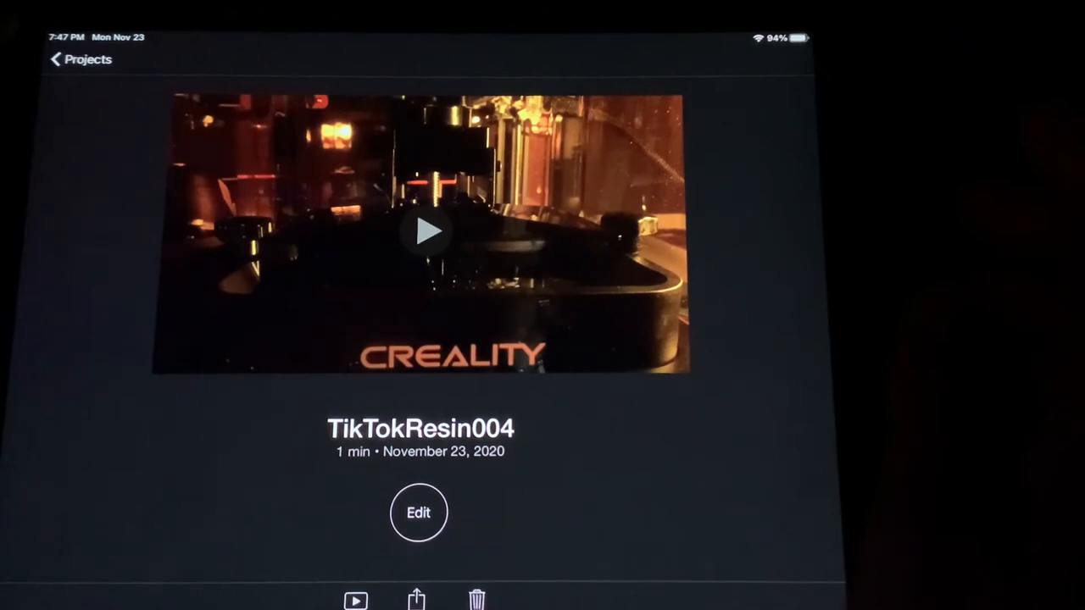
# Step: Import the saved TikTokResin004 file and open the new TikTokResin004 1 copy in the editor
pyautogui.click(64, 61)
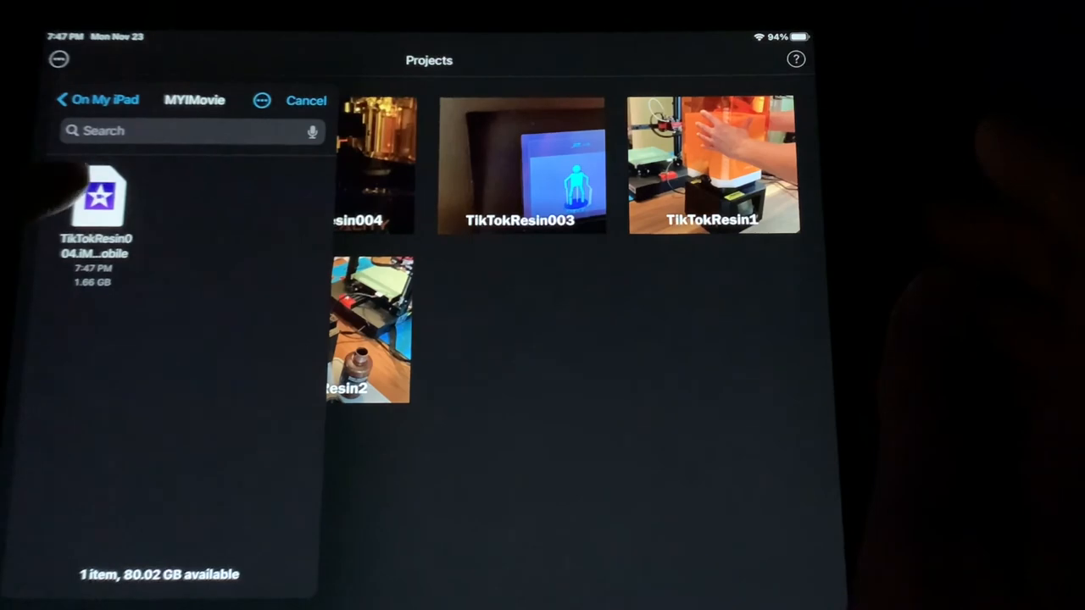
pyautogui.click(100, 200)
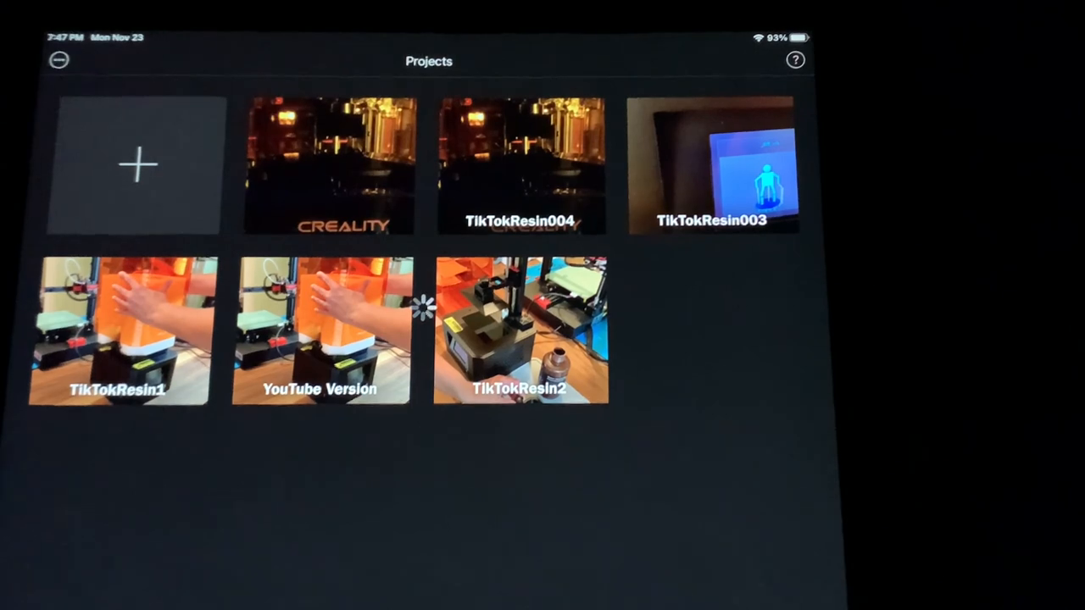
pyautogui.click(529, 162)
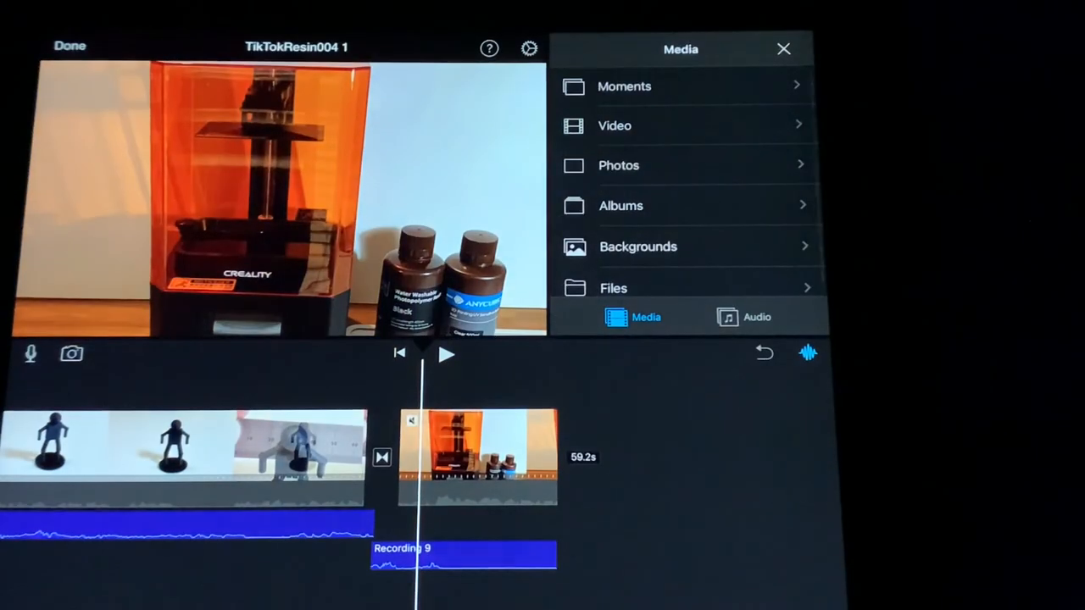